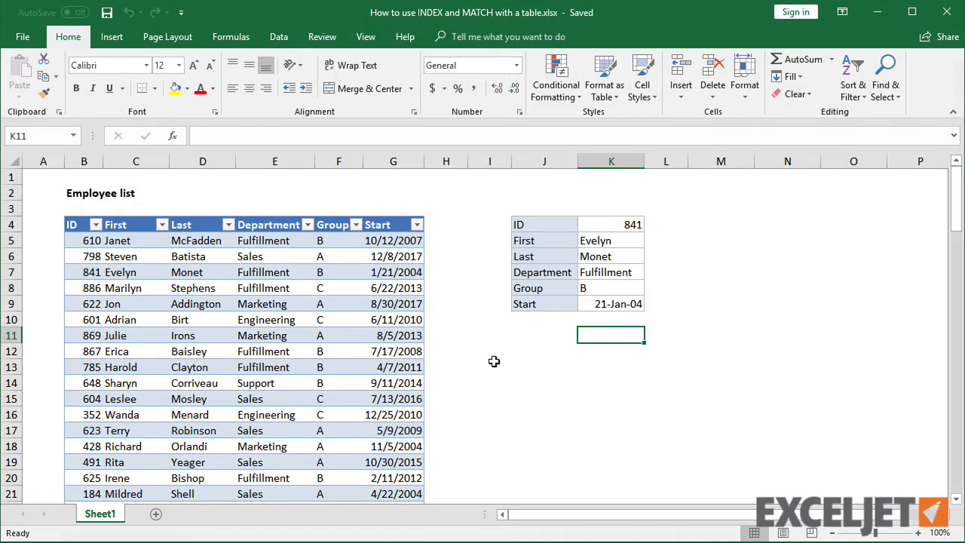
{"action": "mouse_move", "coordinate": [624, 253]}
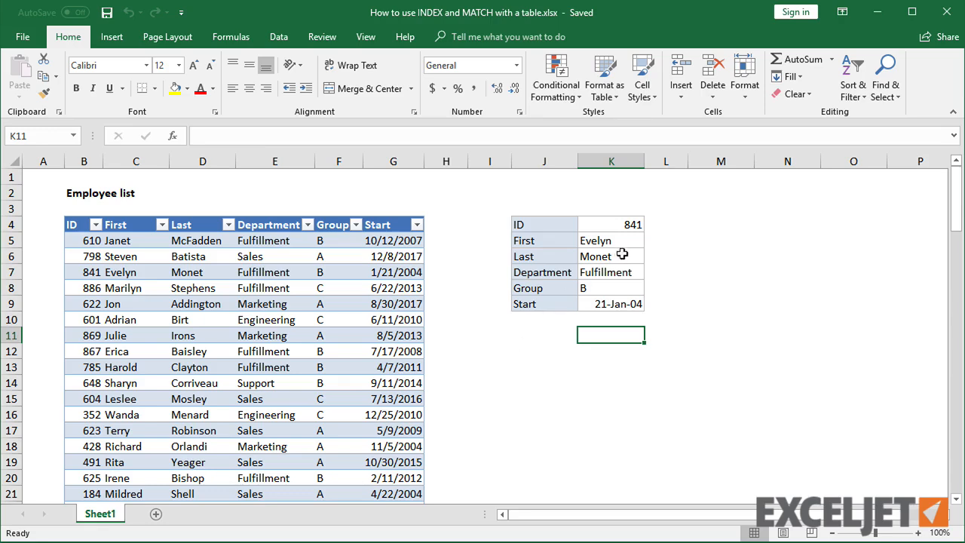
Change the lookup ID in K4 from 841 to 622 and inspect the First-name VLOOKUP formula
{"action": "left_click", "coordinate": [609, 240]}
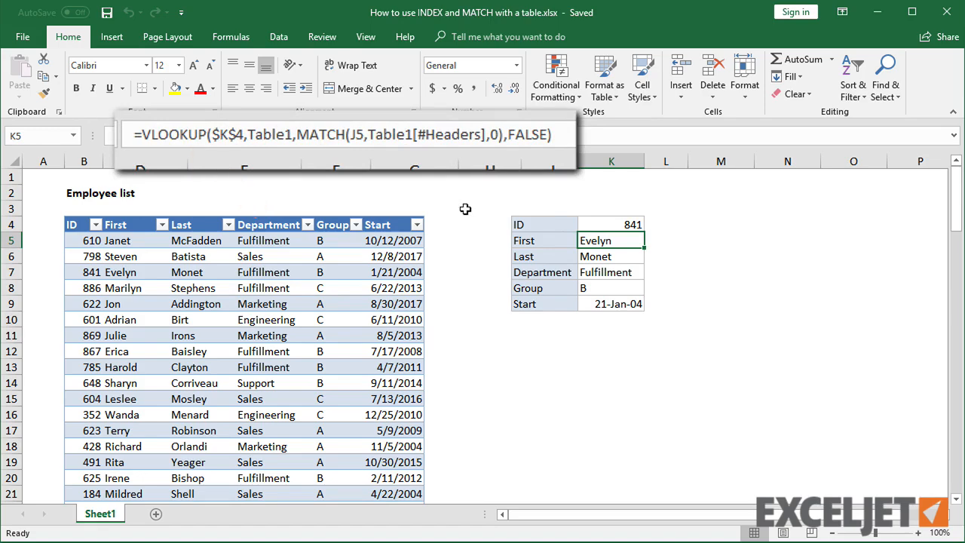
{"action": "mouse_move", "coordinate": [467, 208]}
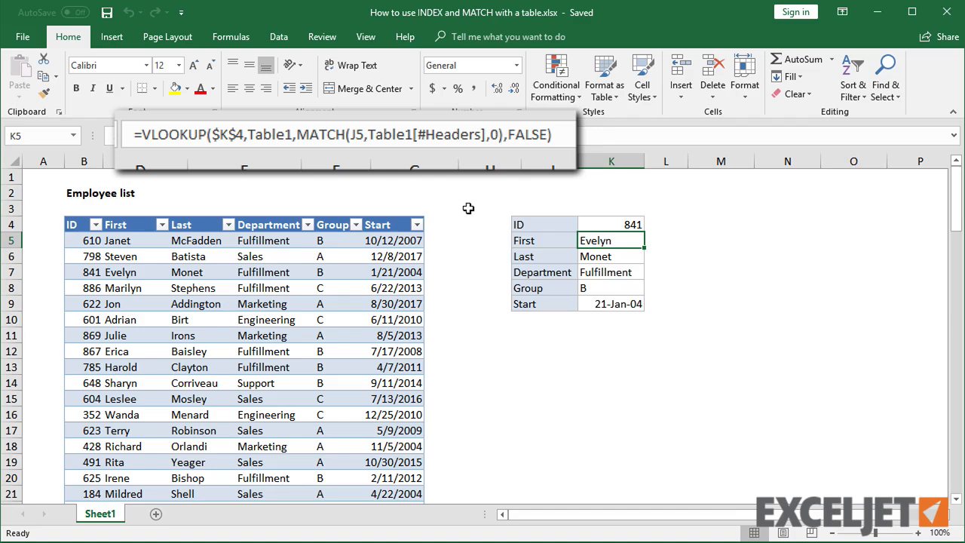
{"action": "left_click", "coordinate": [610, 223]}
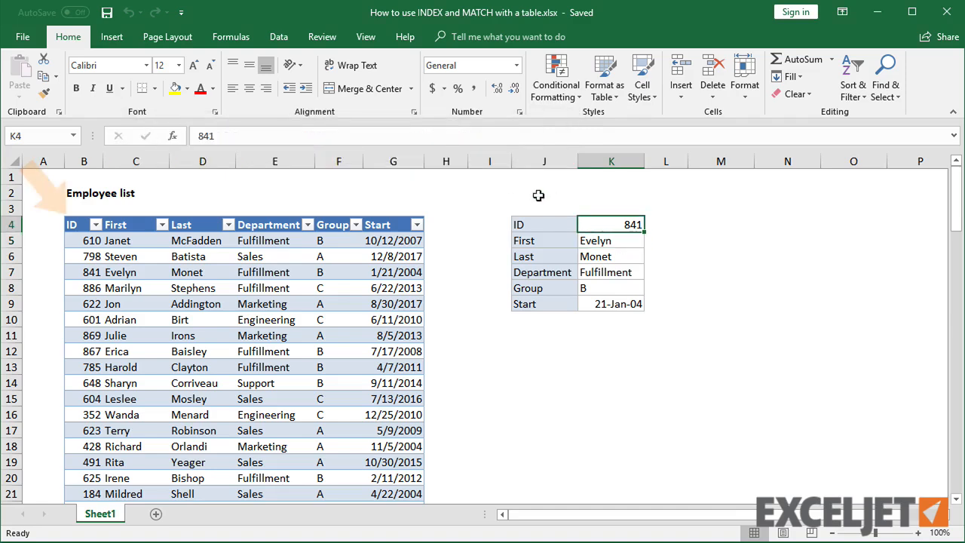
{"action": "type", "text": "622"}
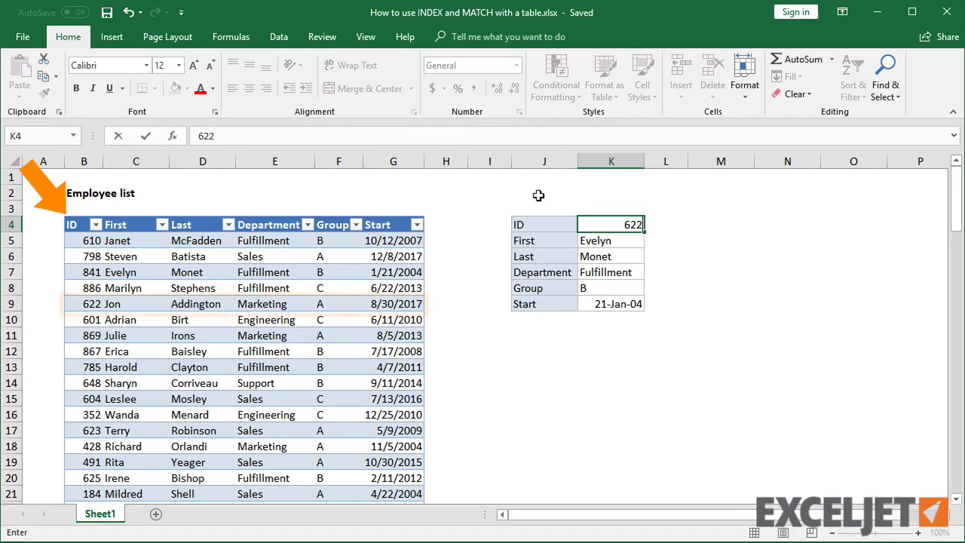
{"action": "key", "text": "Enter"}
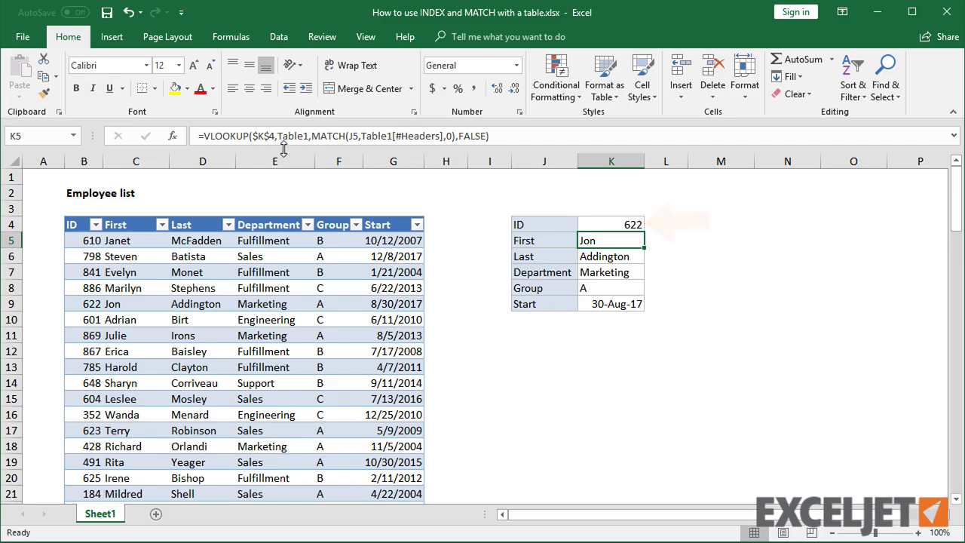
{"action": "double_click", "coordinate": [610, 239]}
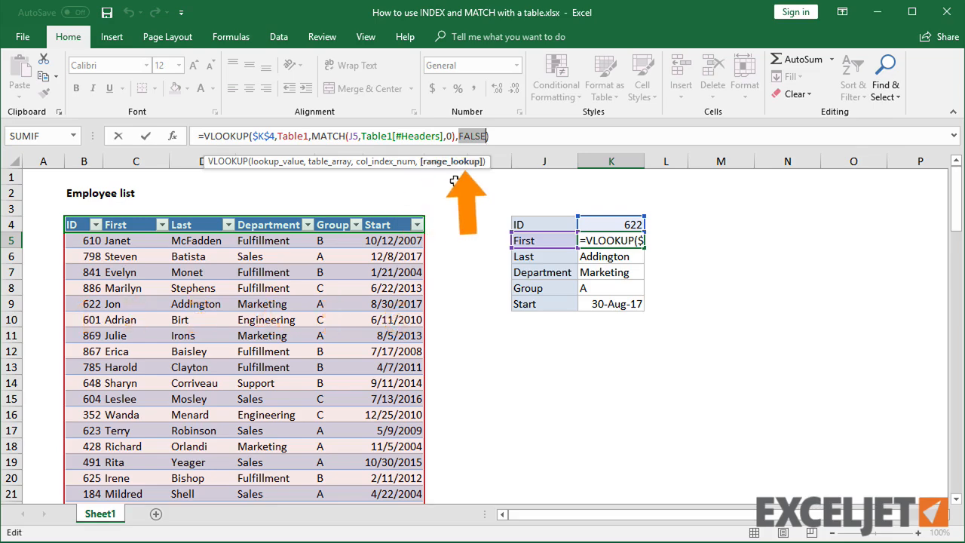
Leave the formula unchanged, try IDs 6 and 610 in K4, then restore 622
{"action": "key", "text": "Enter"}
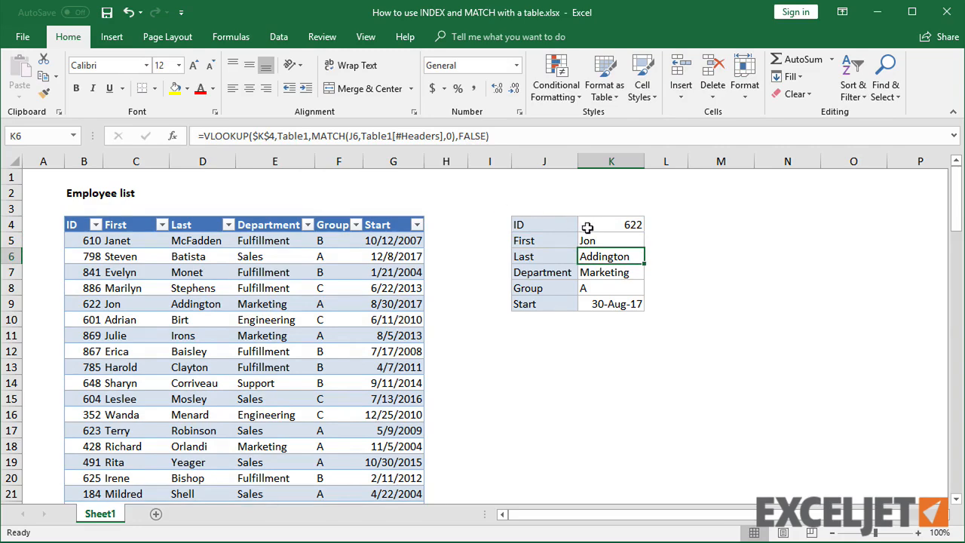
{"action": "type", "text": "6"}
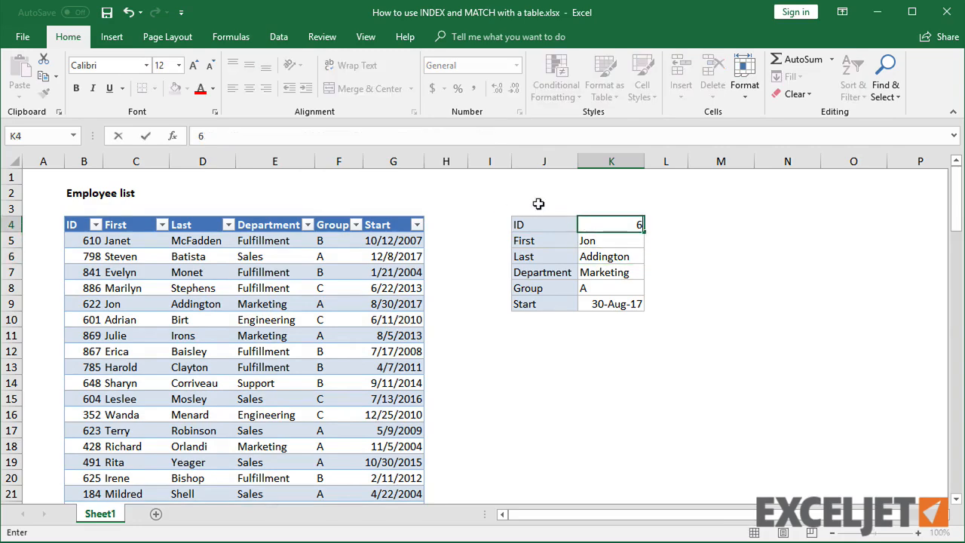
{"action": "type", "text": "610"}
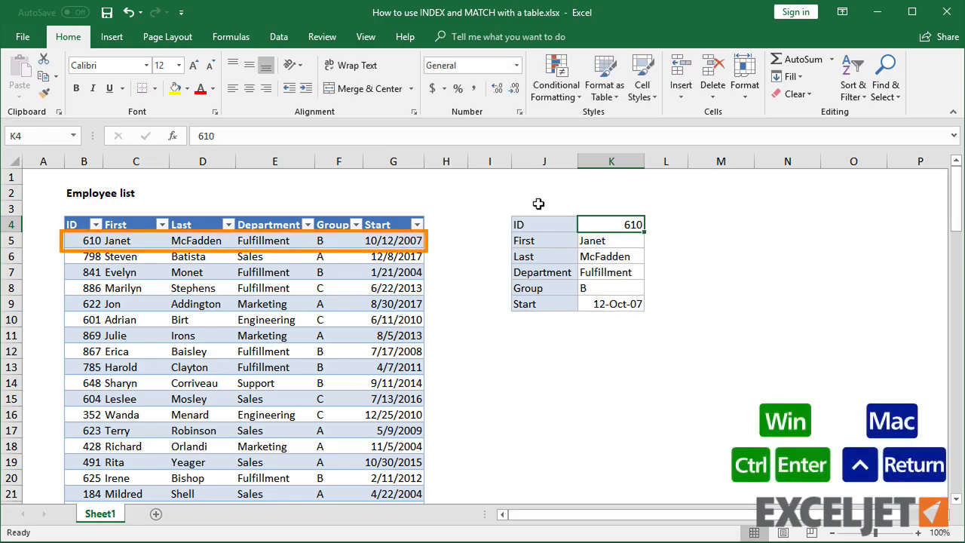
{"action": "type", "text": "622"}
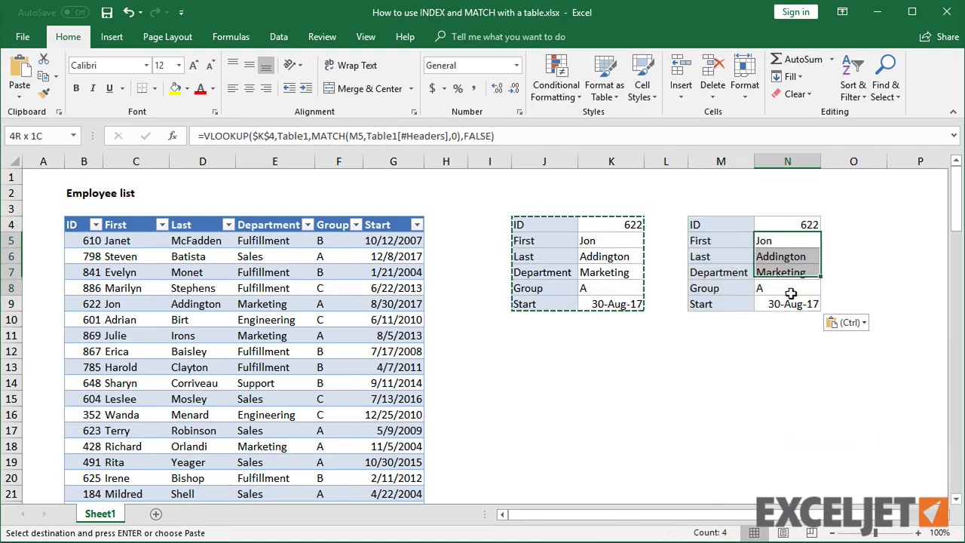
Clear the copied VLOOKUP formulas in N5:N9 and begin an INDEX formula in N5
{"action": "key", "text": "Delete"}
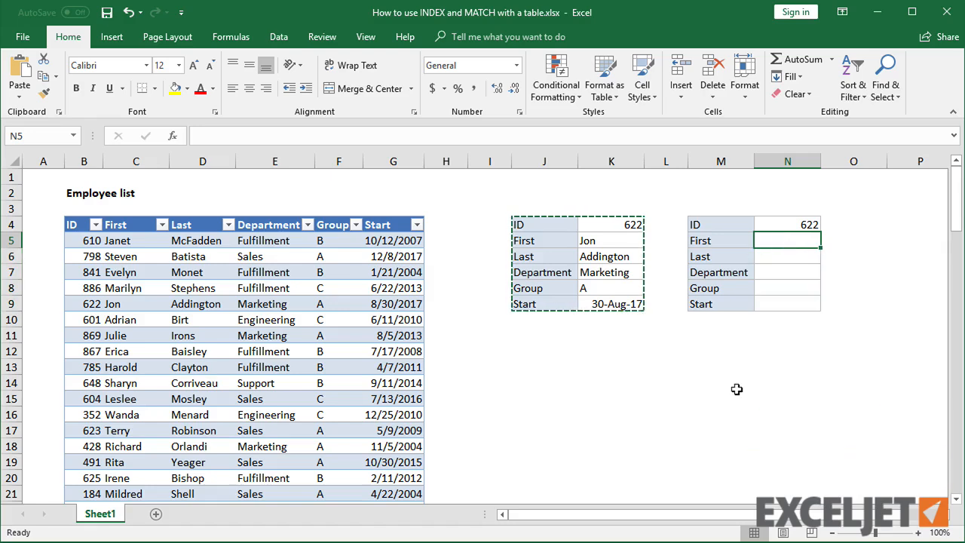
{"action": "type", "text": "=index("}
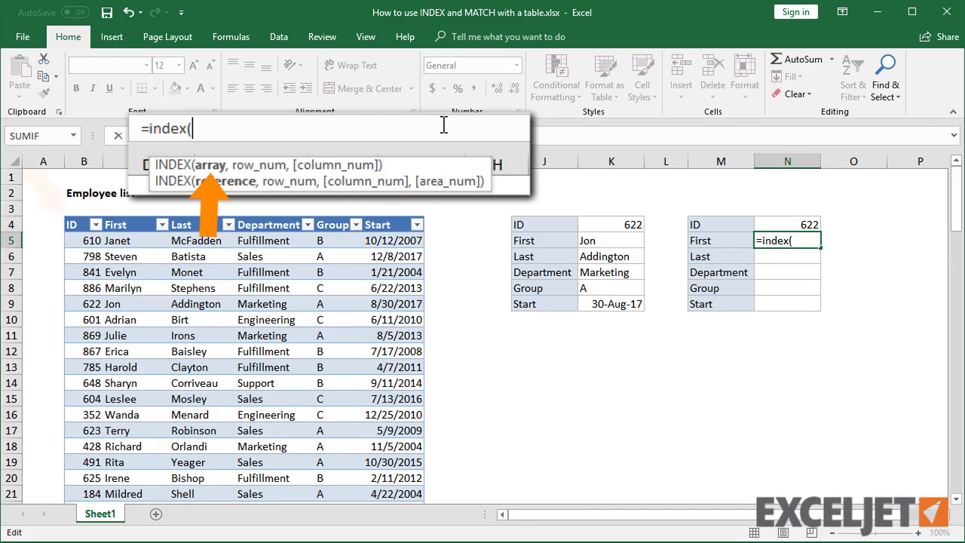
Enter =INDEX(Table1,5,2) in N5 so it returns Jon from row 5, column 2
{"action": "type", "text": "Table1"}
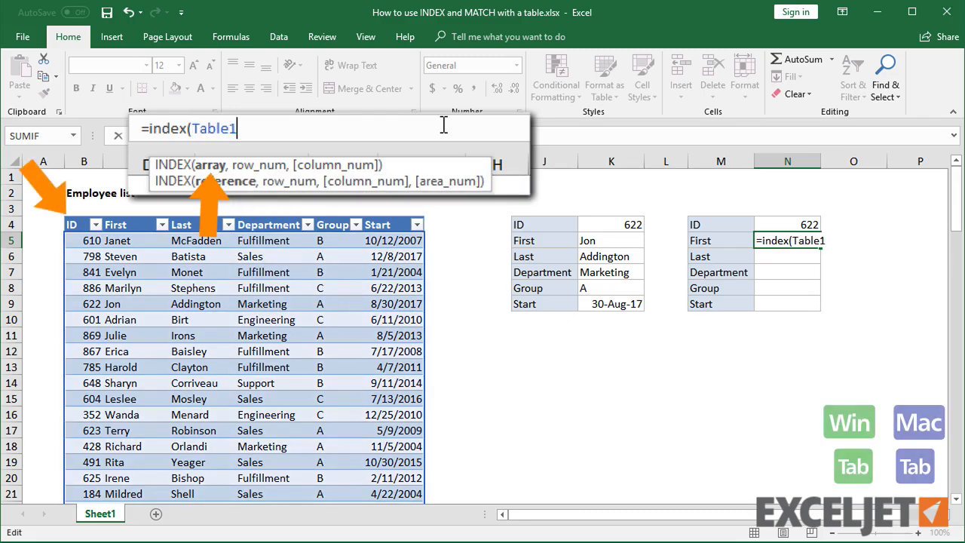
{"action": "type", "text": ","}
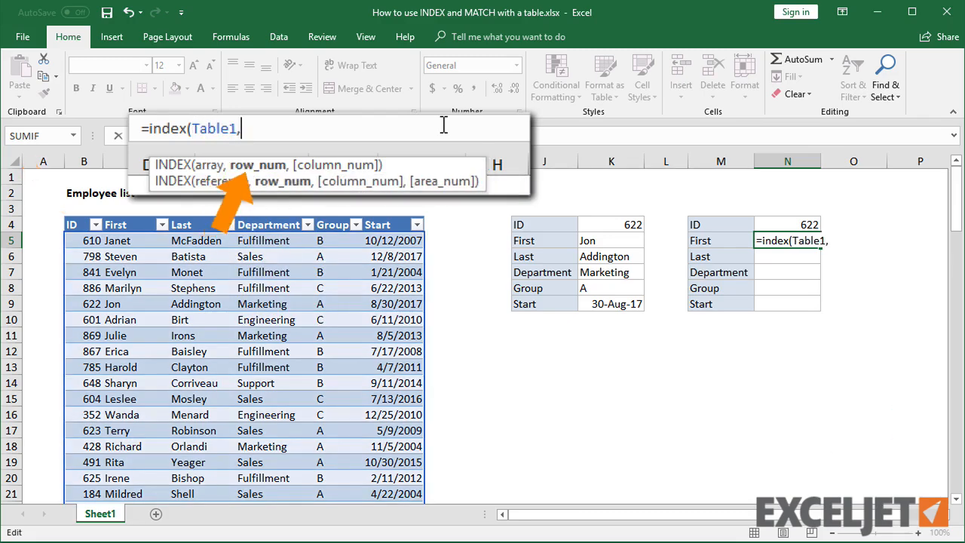
{"action": "type", "text": "5"}
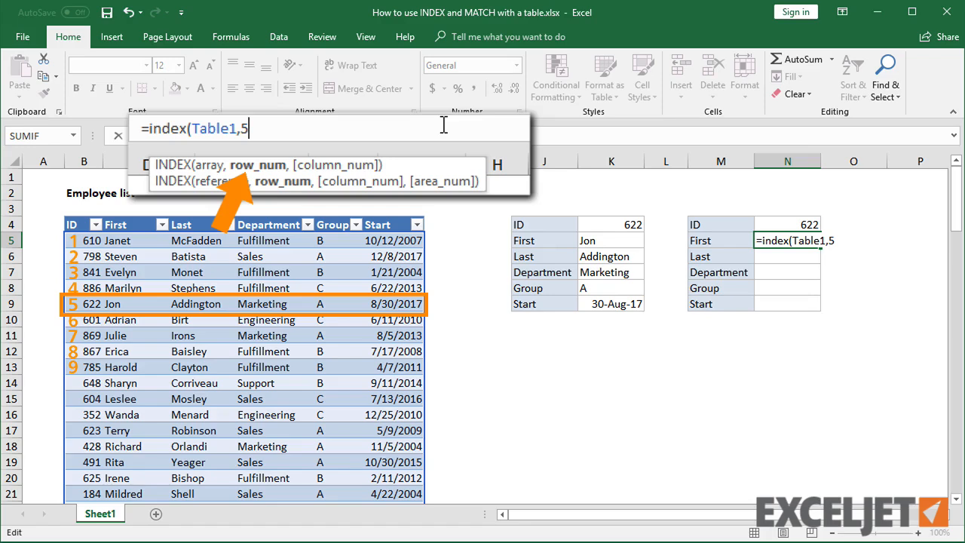
{"action": "type", "text": ","}
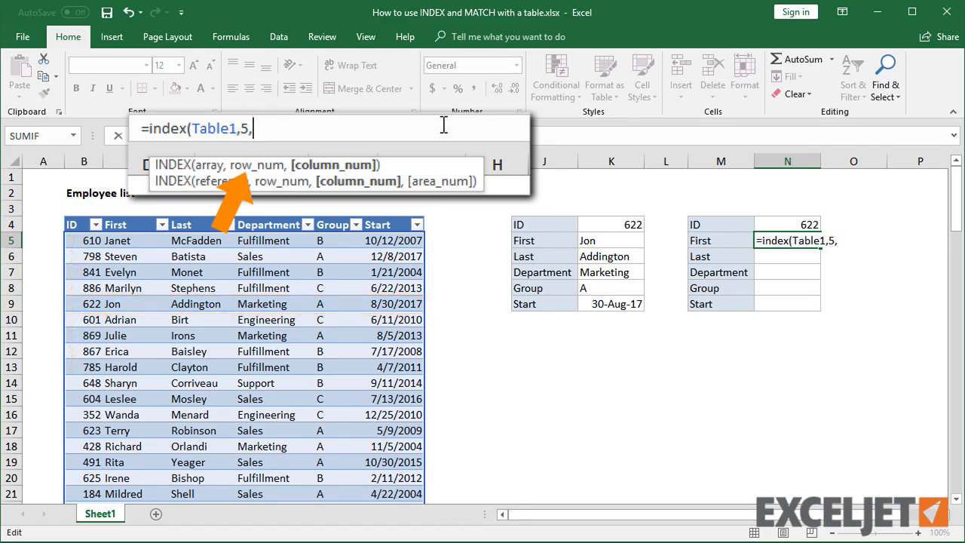
{"action": "type", "text": "2)"}
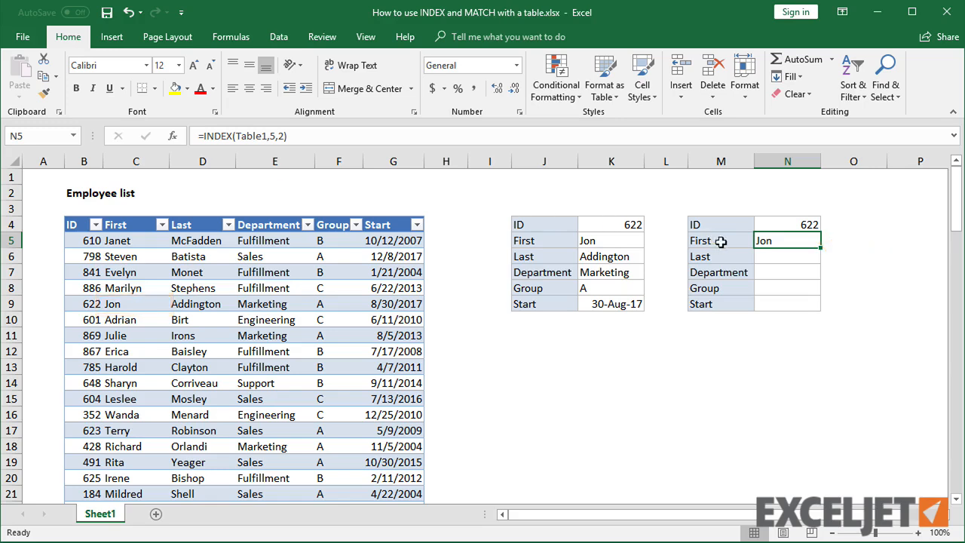
{"action": "key", "text": "Ctrl+d"}
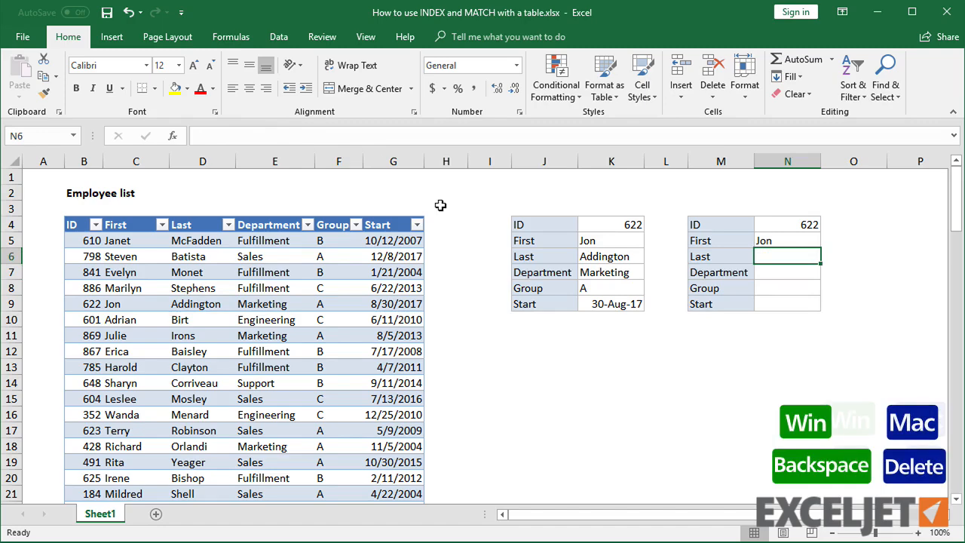
Replace the hard-coded row 5 with MATCH($N$4,Table1[ID],0) using exact match
{"action": "type", "text": "=INDEX(Table1,5,2)"}
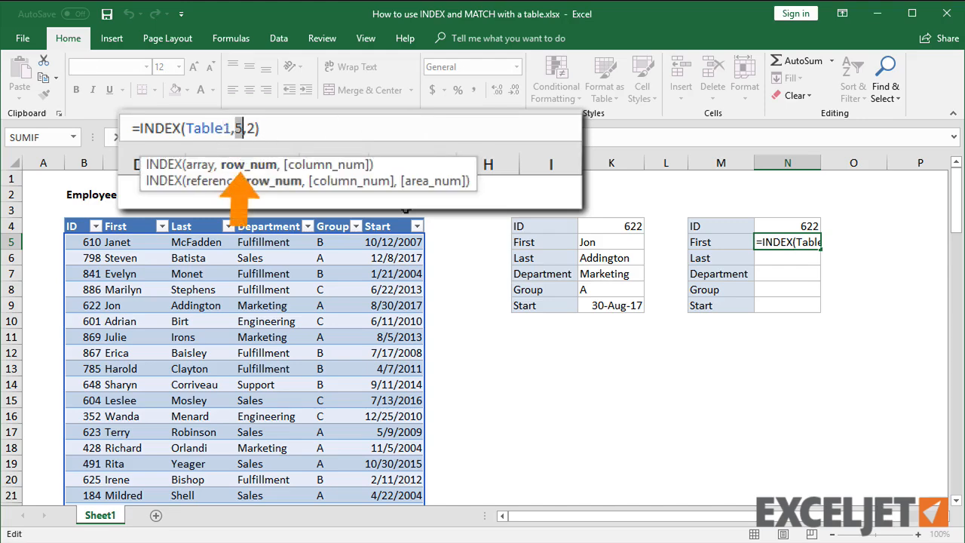
{"action": "type", "text": "match("}
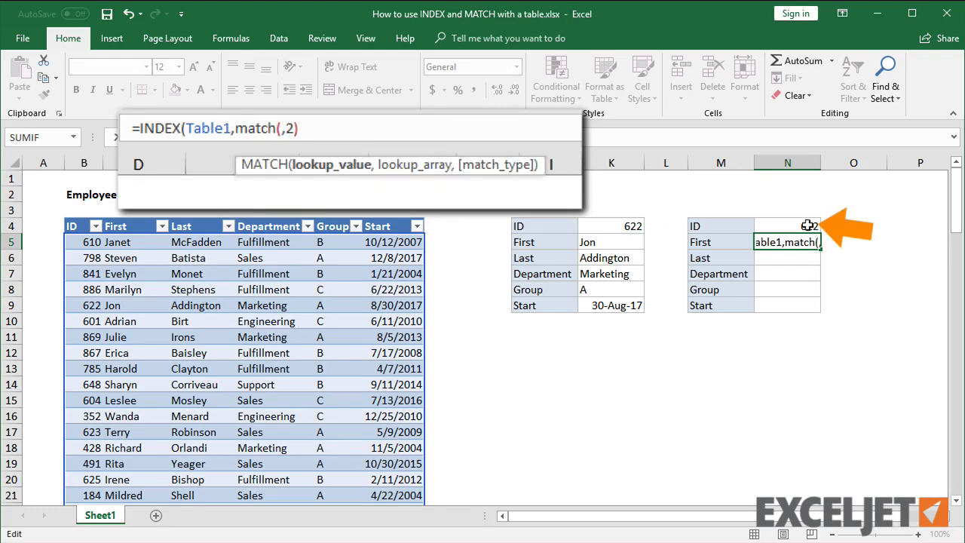
{"action": "left_click", "coordinate": [787, 226]}
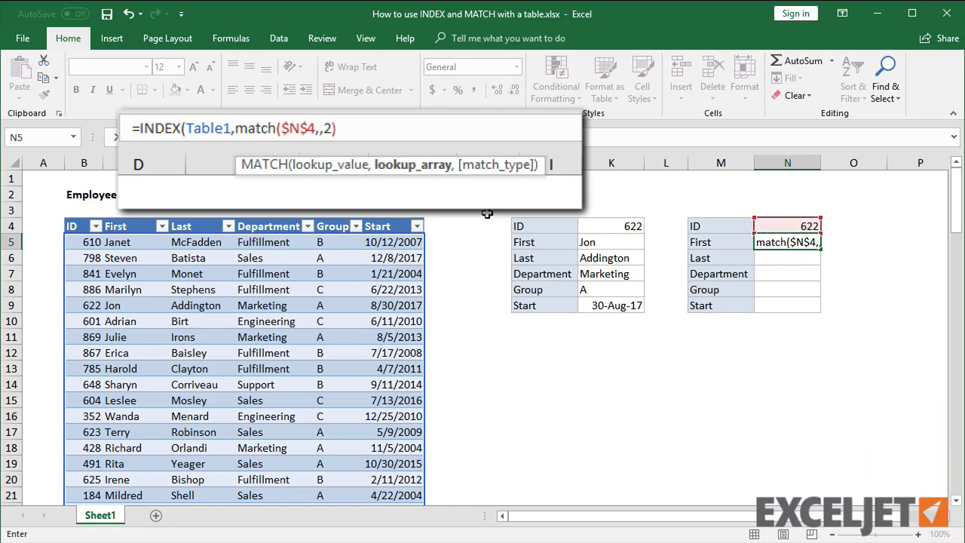
{"action": "left_click", "coordinate": [72, 241]}
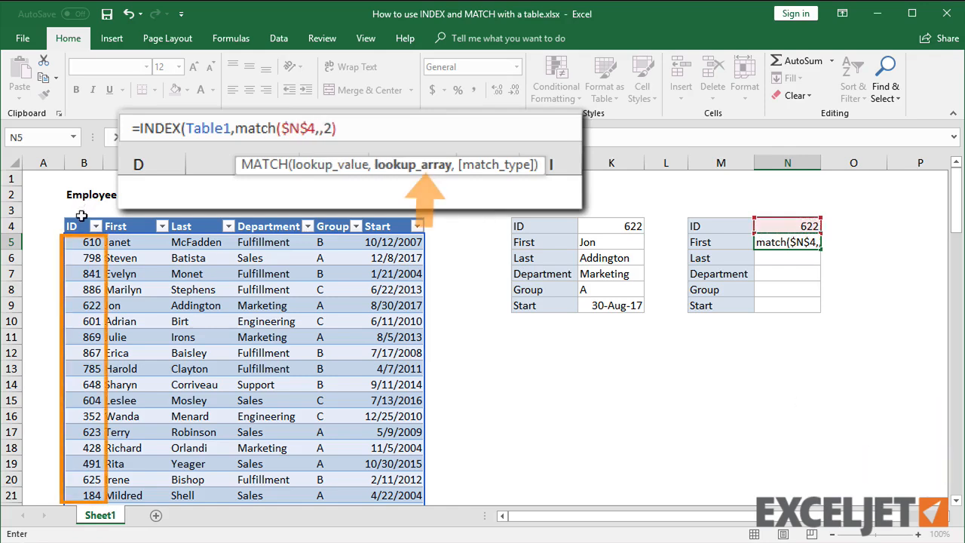
{"action": "left_click", "coordinate": [70, 241]}
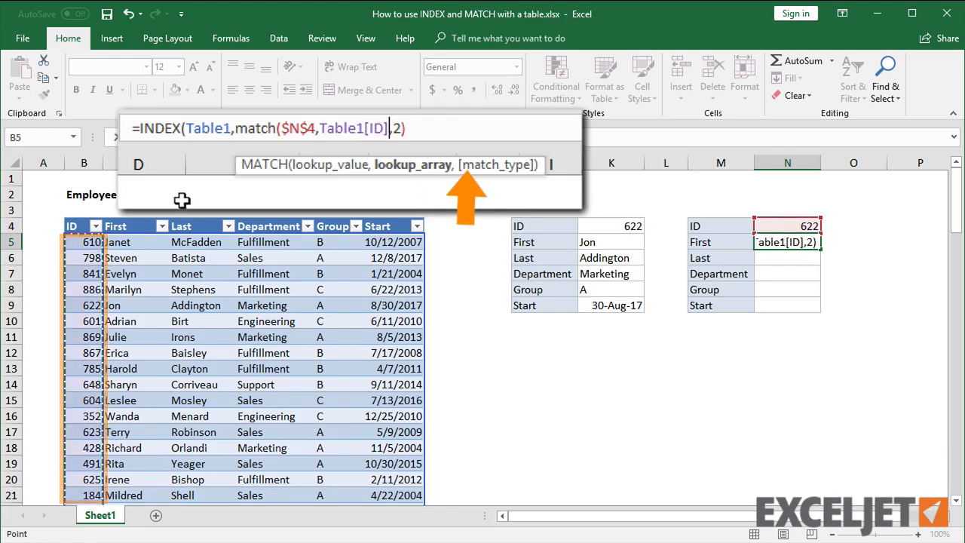
{"action": "type", "text": ","}
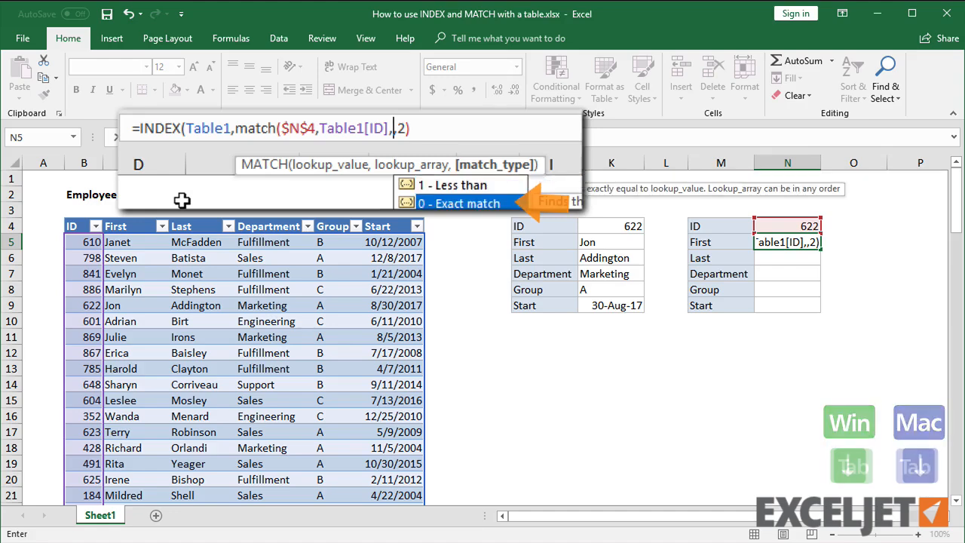
{"action": "type", "text": "0)"}
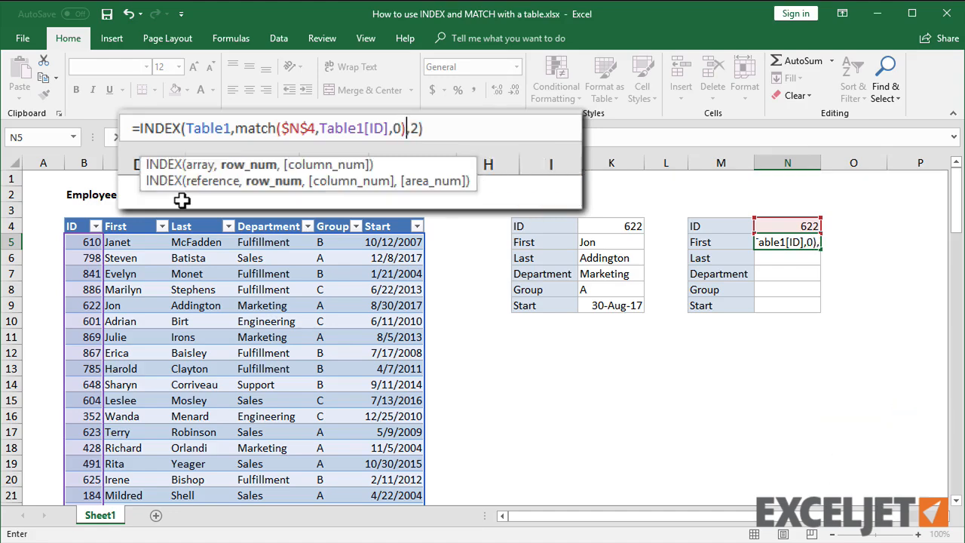
{"action": "key", "text": "Enter"}
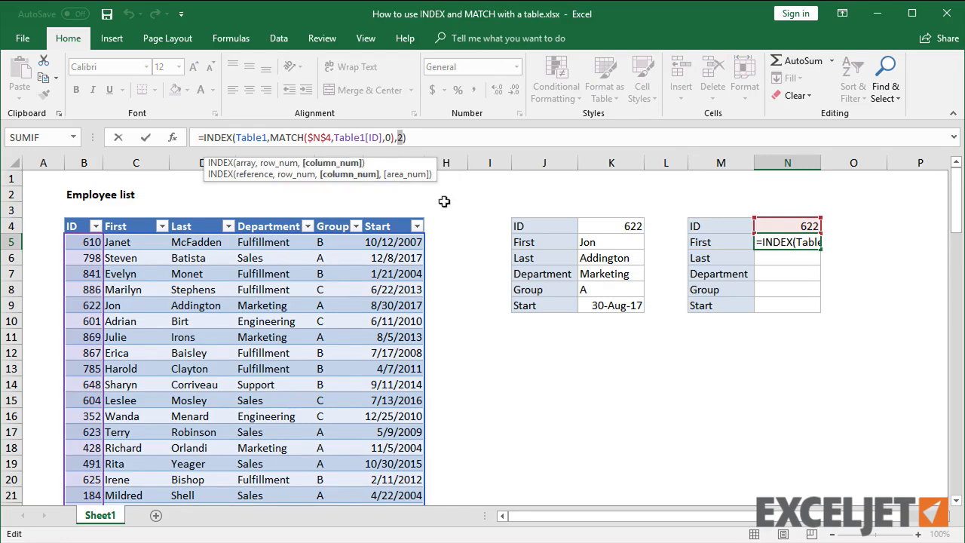
Replace the hard-coded column 2 with MATCH(M5,Table1[#Headers],0) using exact match
{"action": "type", "text": "match)"}
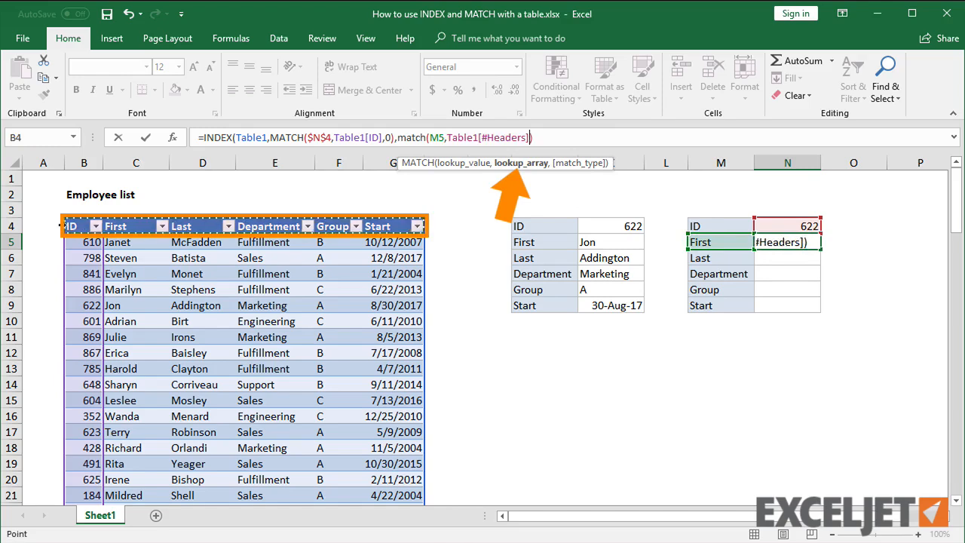
{"action": "type", "text": ","}
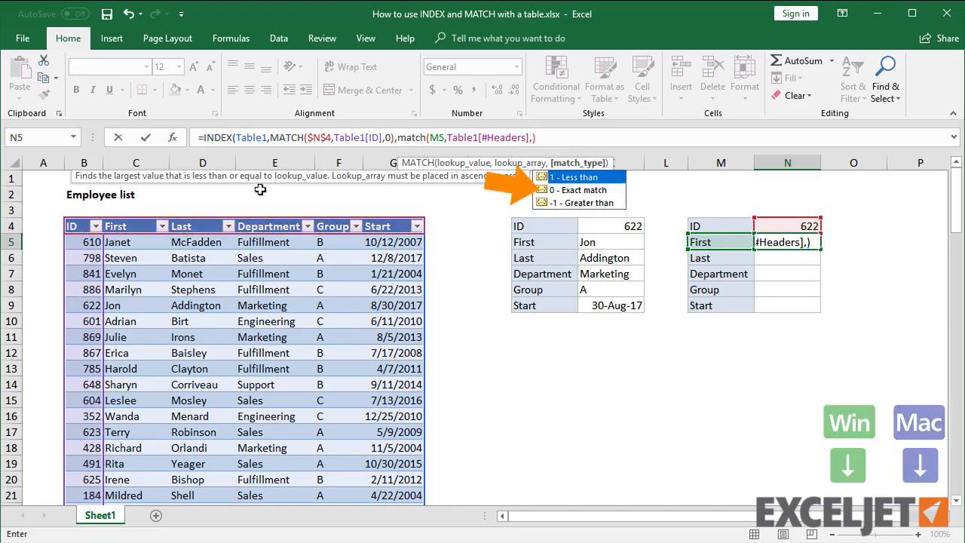
{"action": "type", "text": "0"}
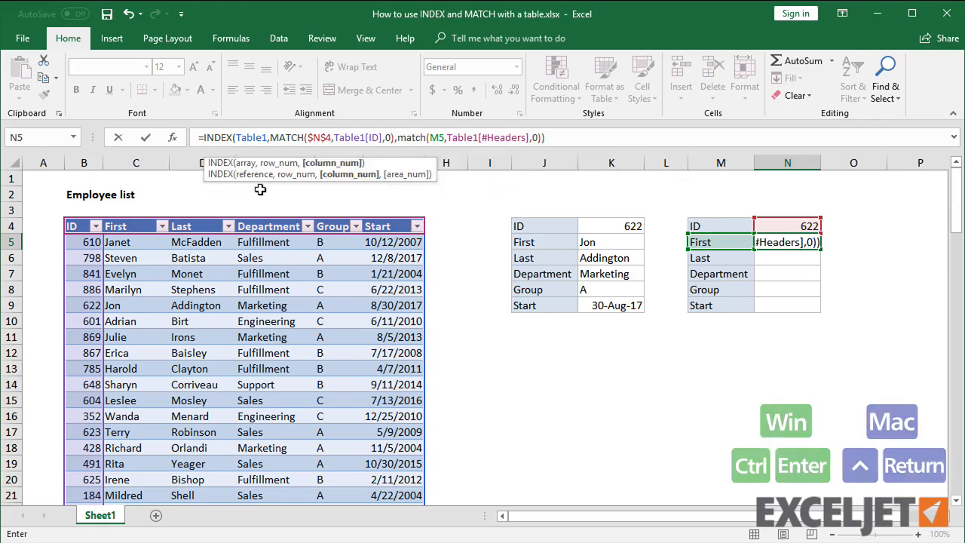
{"action": "key", "text": "Enter"}
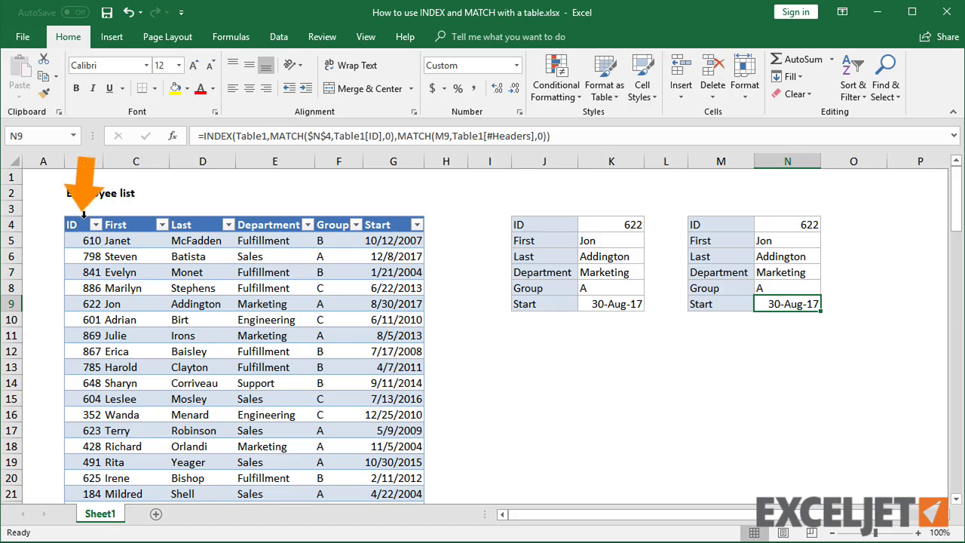
Select the employee table's ID column after filling the INDEX/MATCH formula down to N9
{"action": "left_click", "coordinate": [73, 225]}
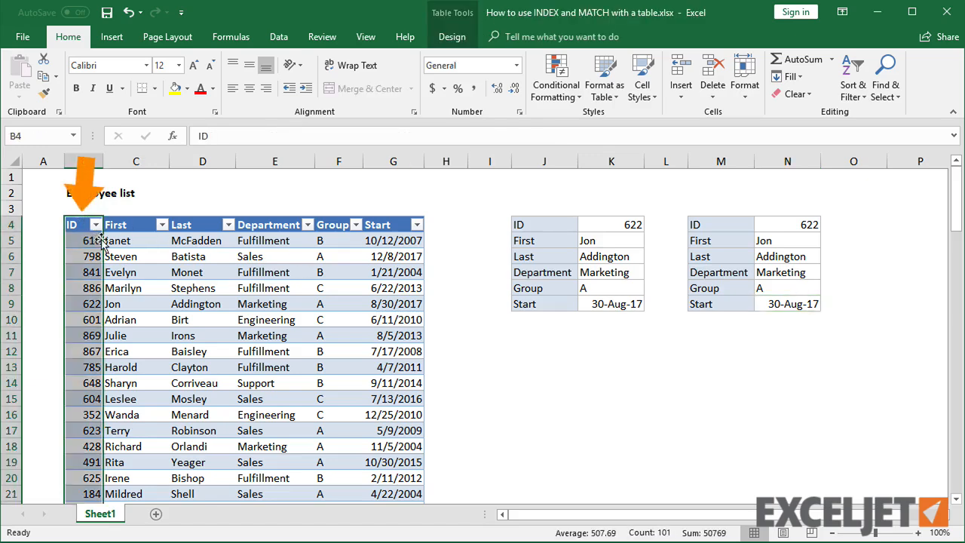